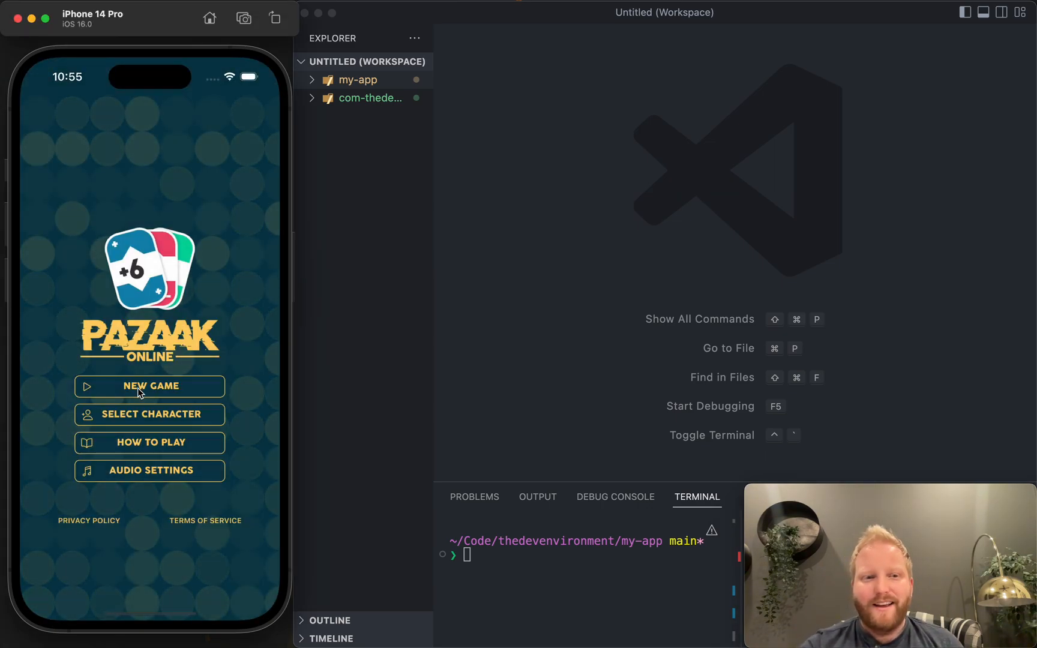
Start a New Game from the Pazaak Online menu to reach Choose Your Character
left_click(149, 387)
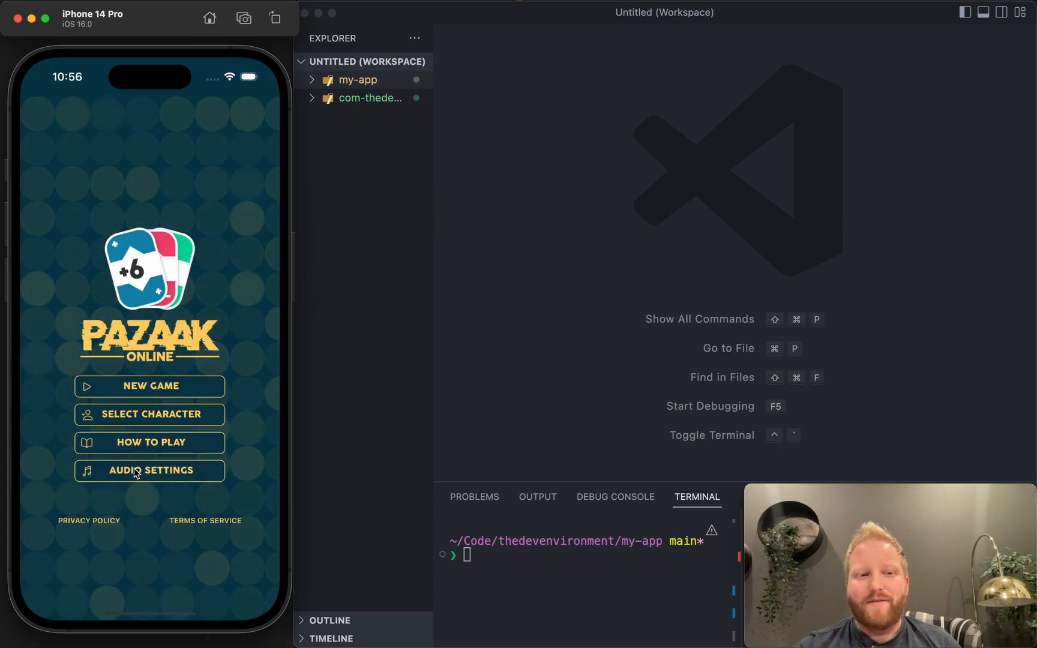
left_click(149, 413)
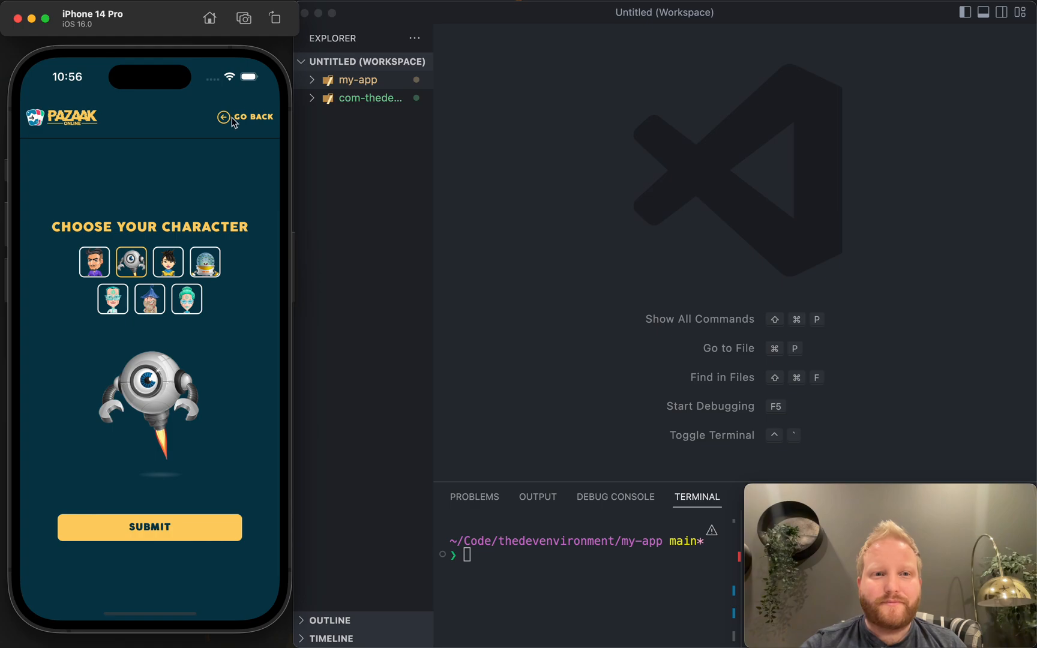
left_click(254, 118)
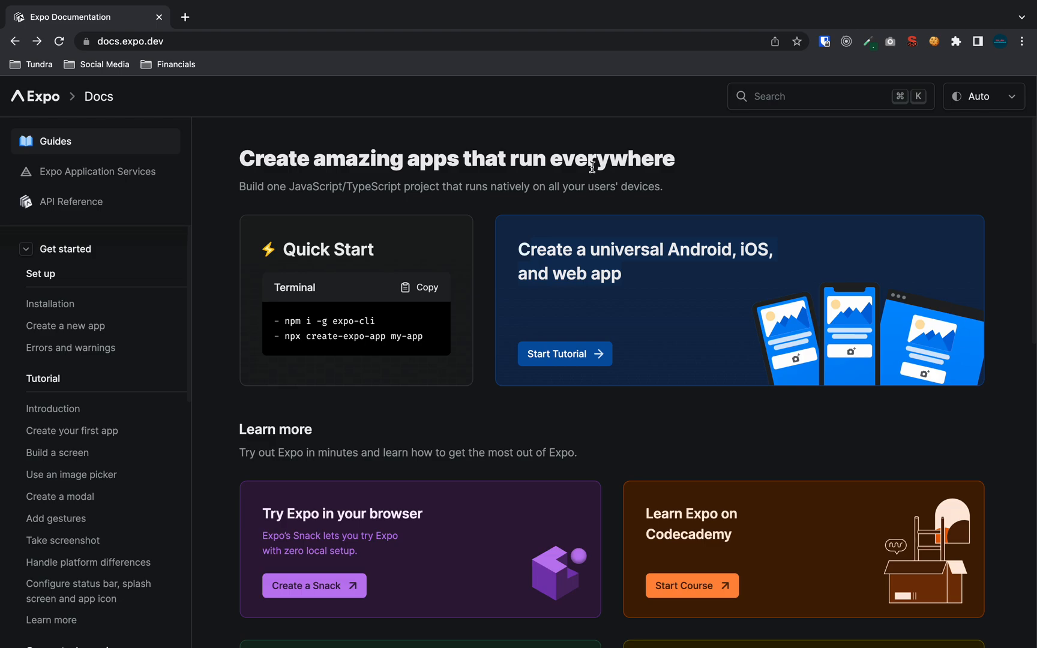
mouse_move(345, 333)
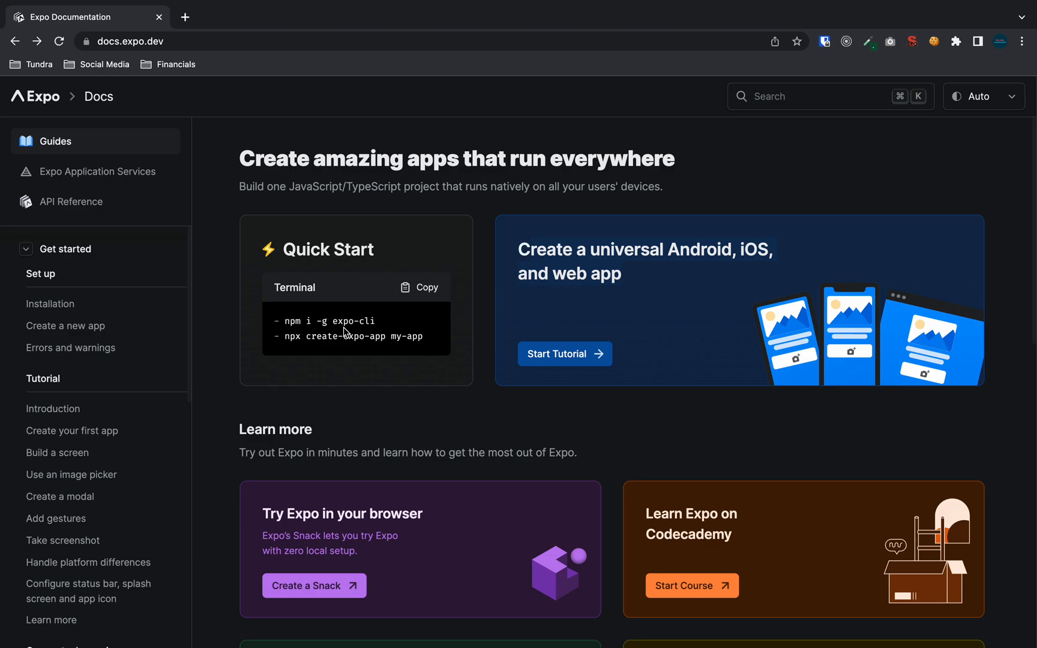
Scroll the Expo docs page down to the Quick Start terminal commands
scroll("down", 3)
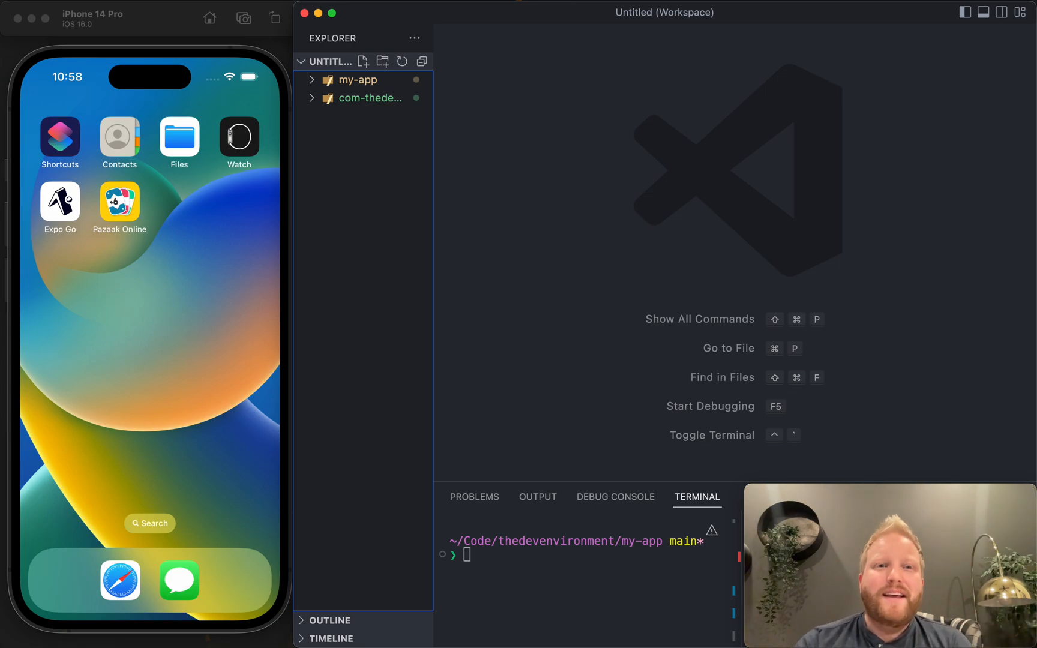
Expand my-app, enter create-expo-app -t expo-template-blank-typescript, then back out at the app name prompt
left_click(358, 79)
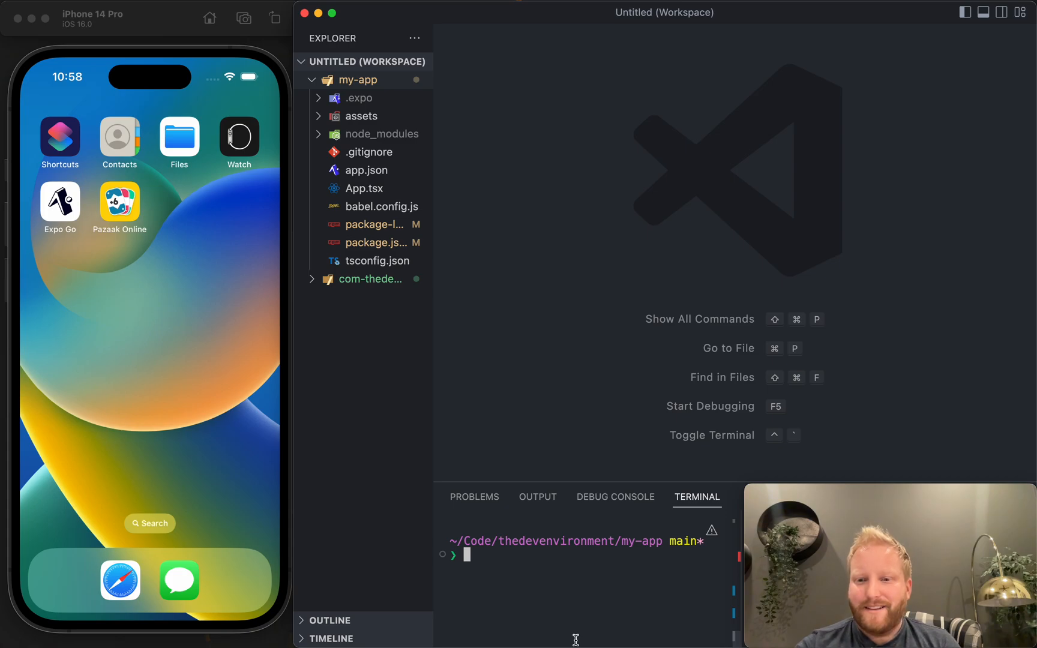
type("npm run web")
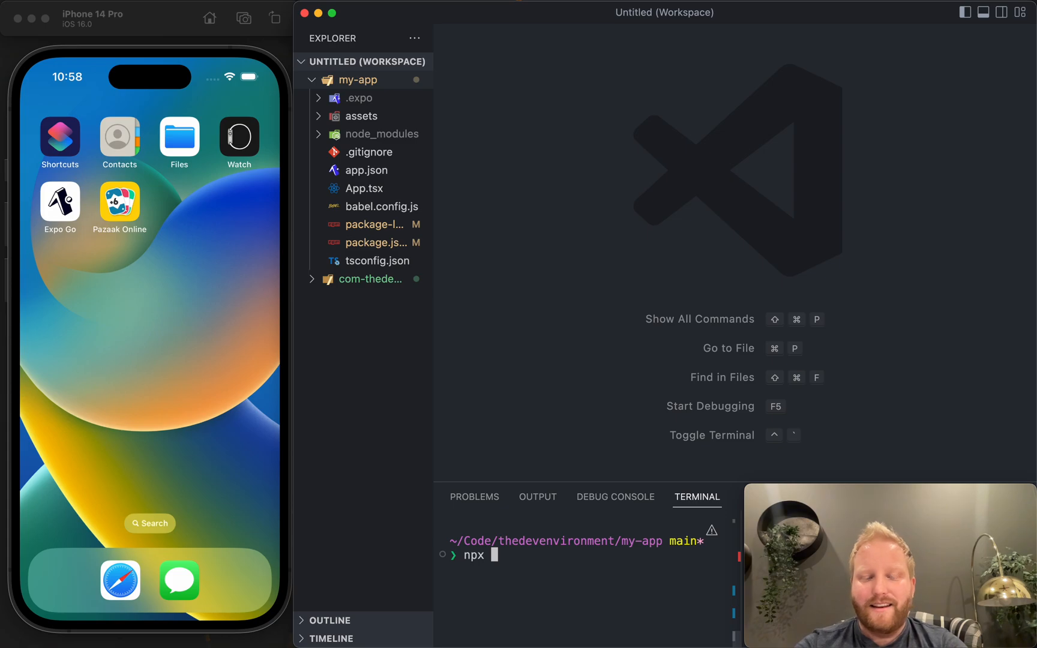
type("create-expo-app -t expo-template-blank-typescript")
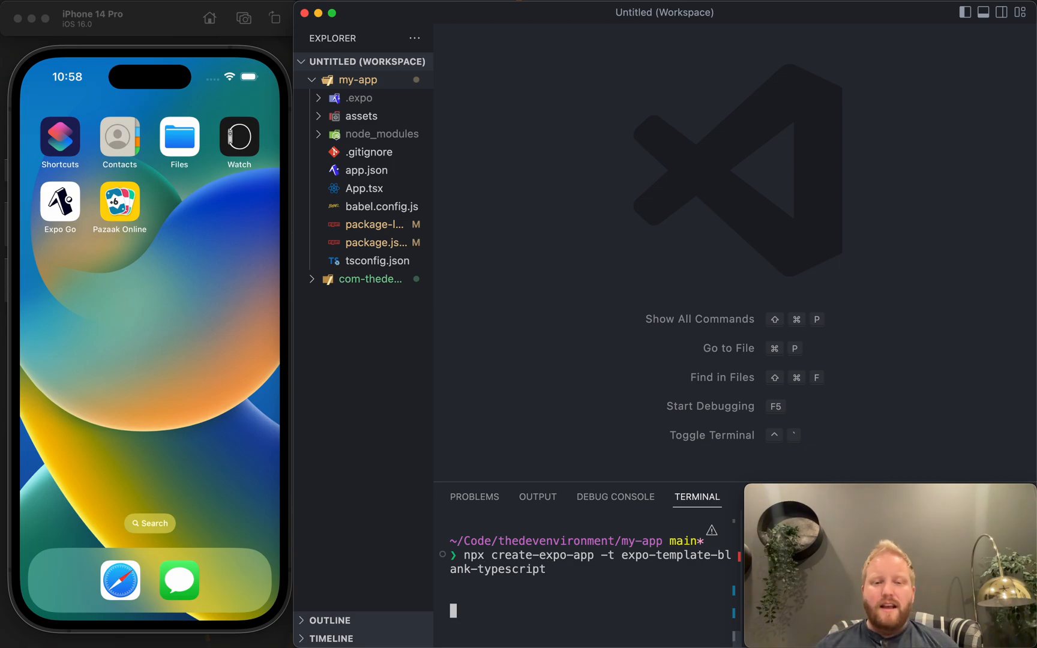
type("my-app")
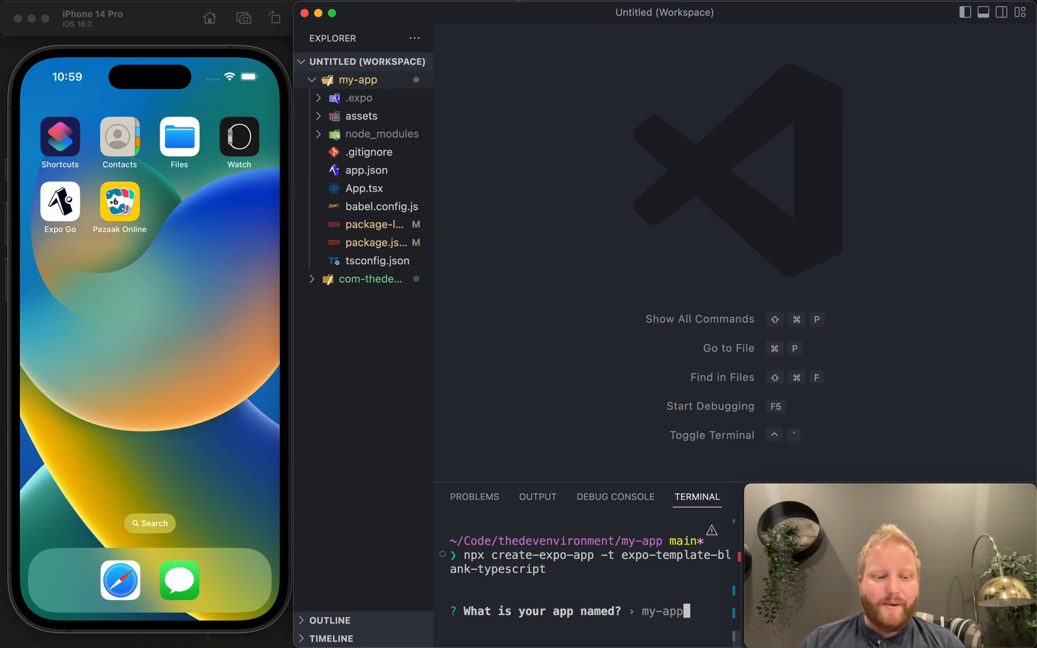
key("Enter")
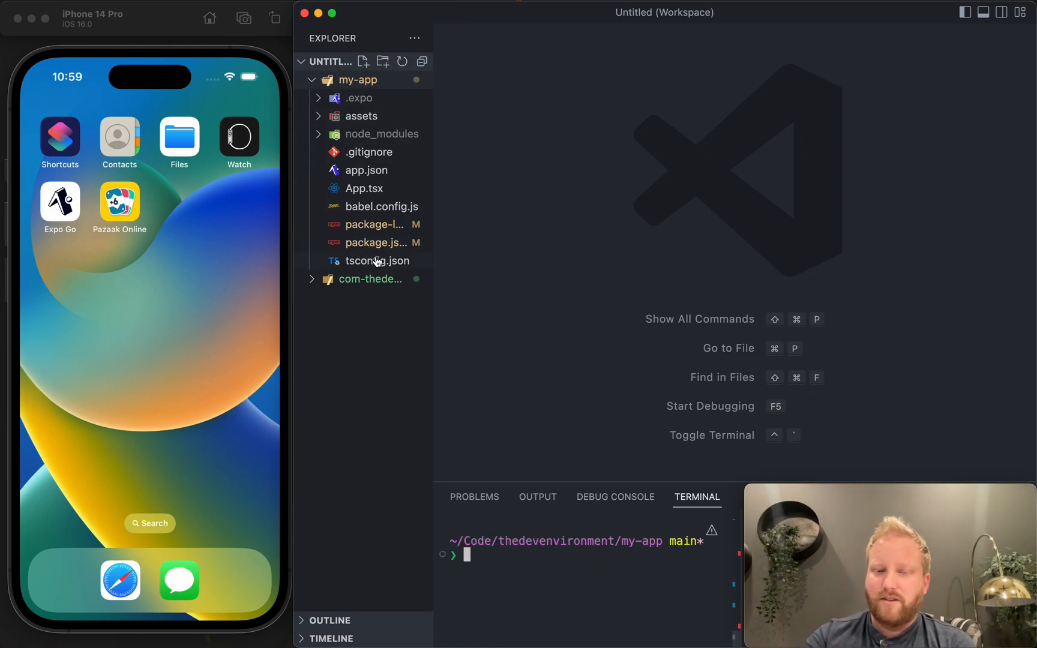
Open tsconfig.json, App.tsx, app.json and package.json in editor tabs from the Explorer
left_click(378, 260)
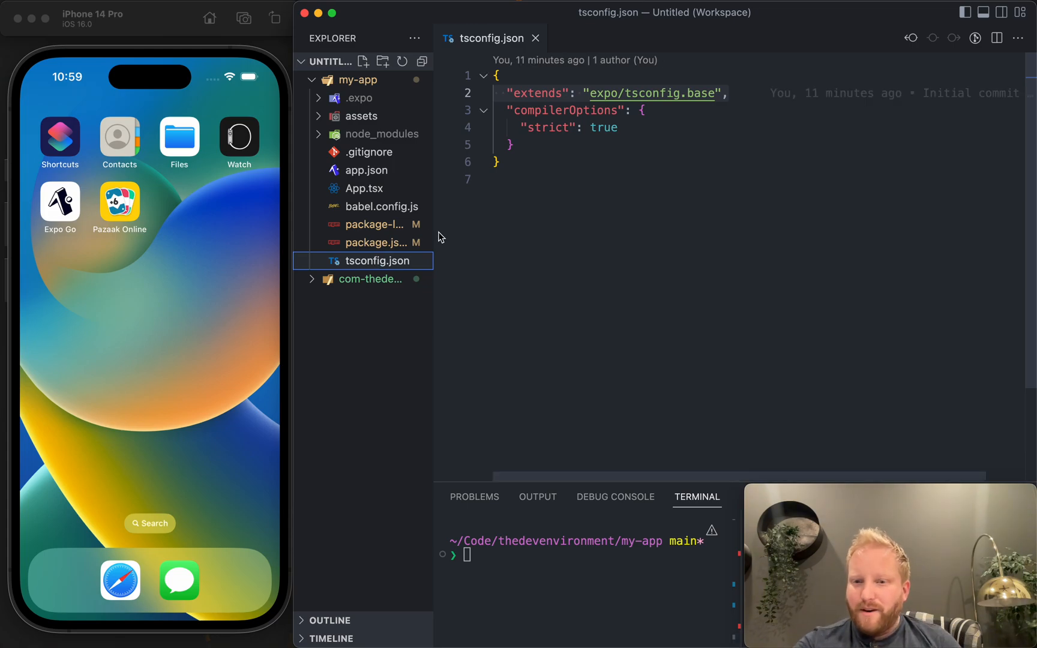
left_click(363, 189)
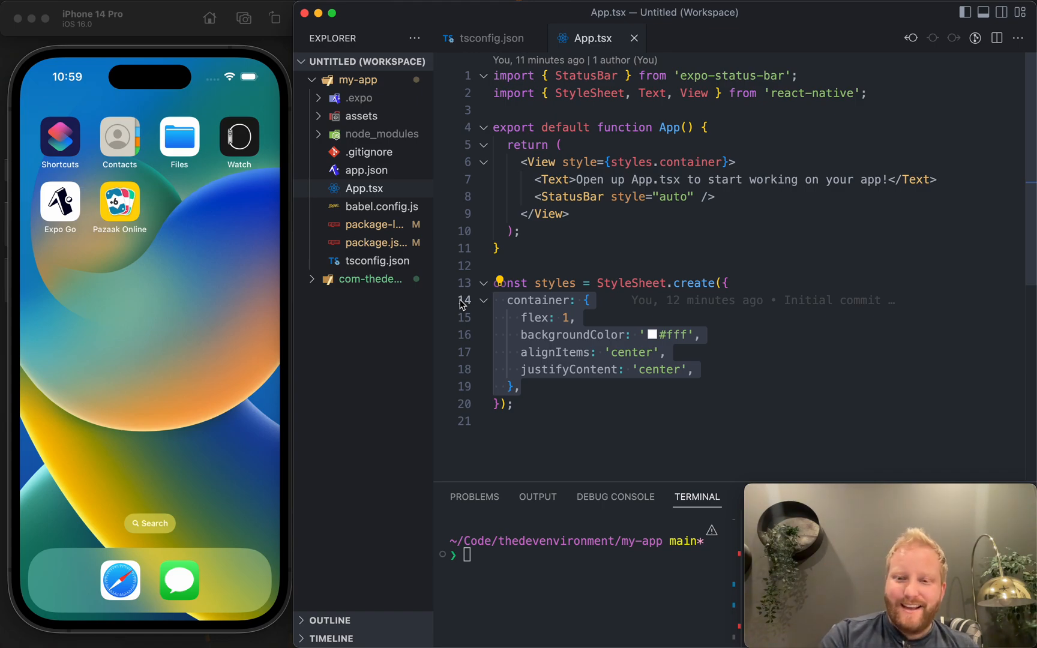
mouse_move(630, 290)
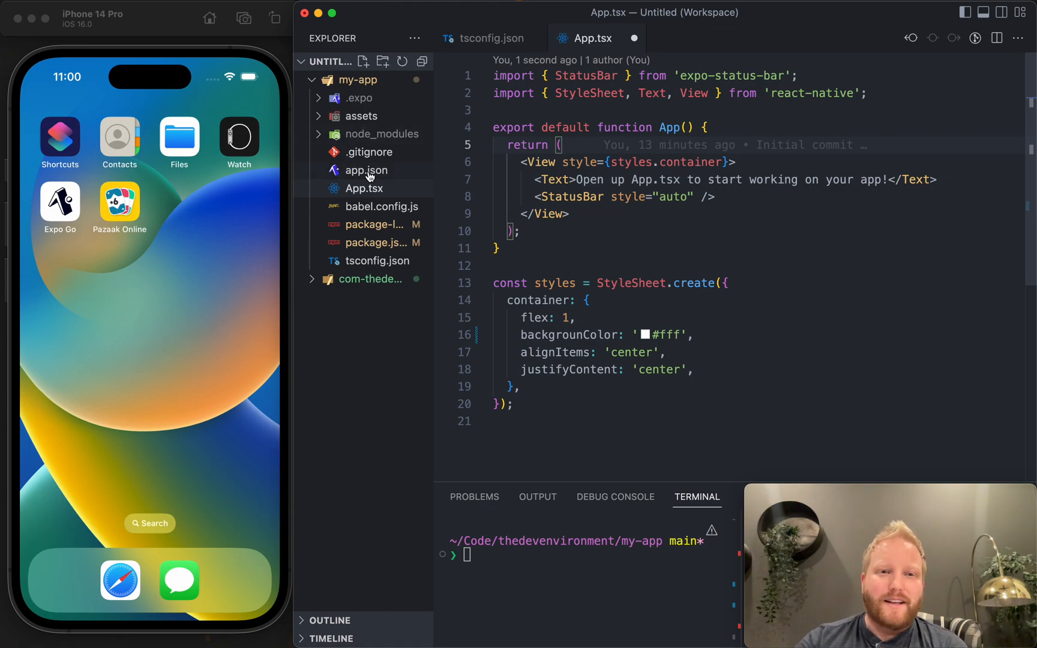
left_click(364, 170)
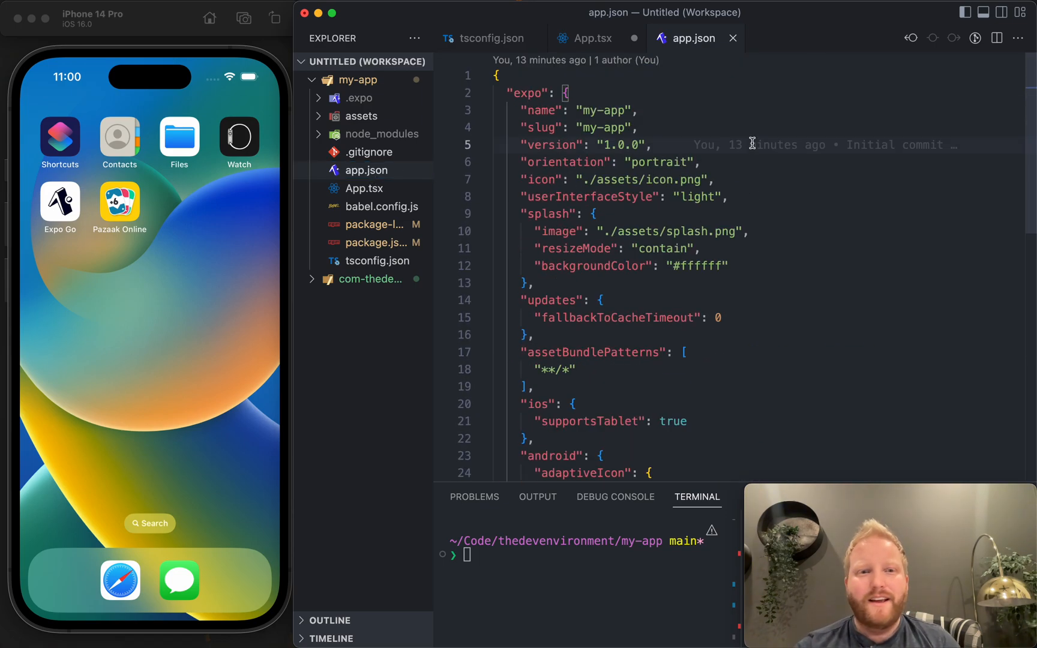
left_click(371, 242)
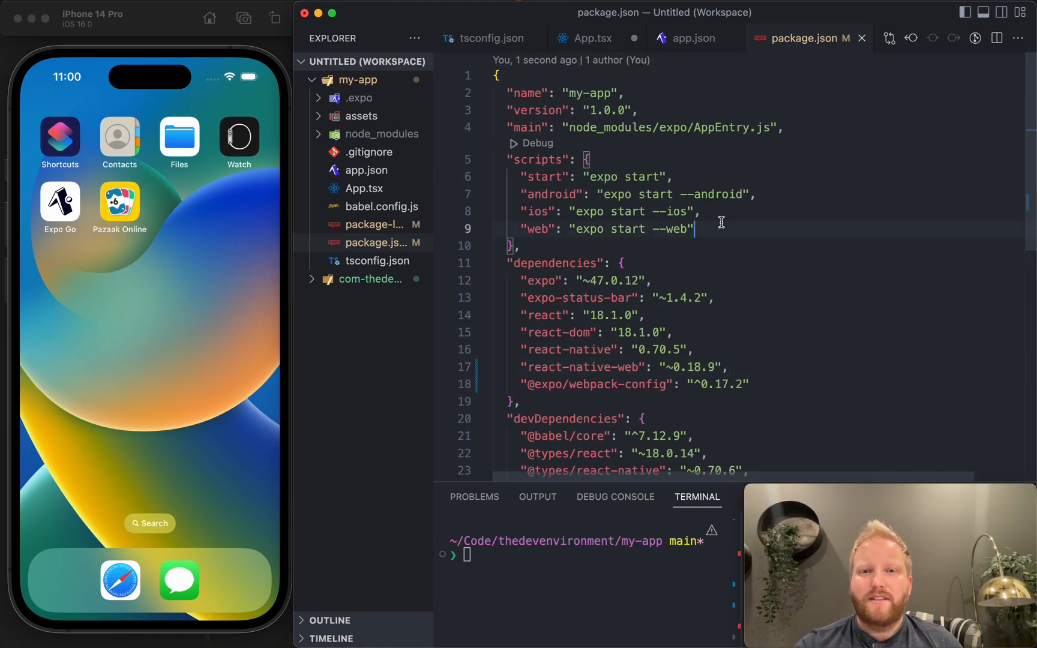
Focus the terminal and begin entering npm start to launch the Expo dev server
left_click(547, 177)
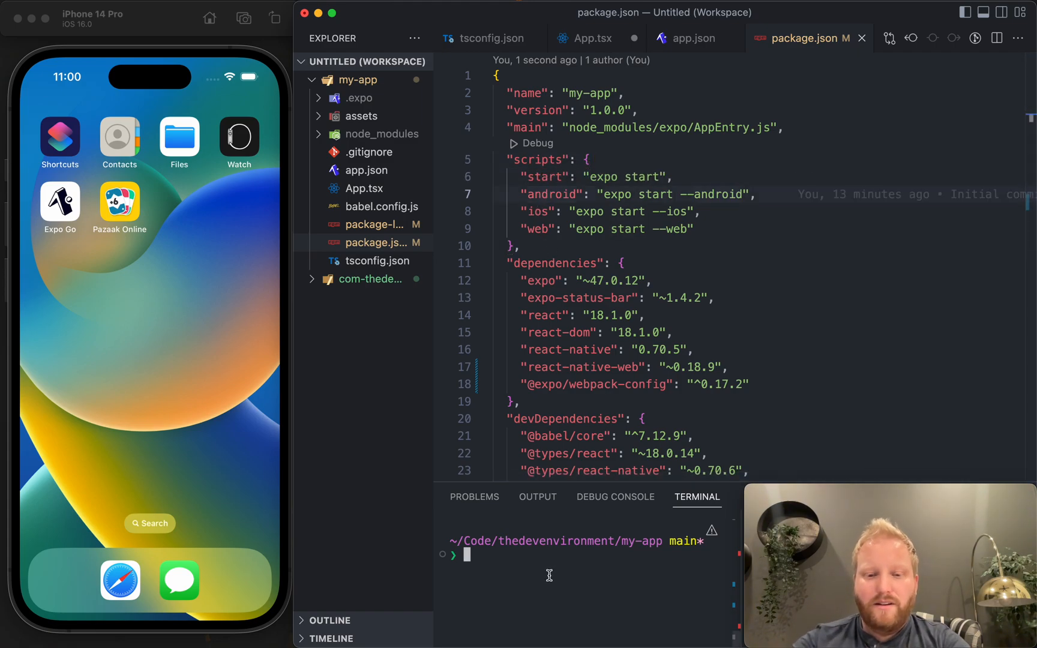
type("np")
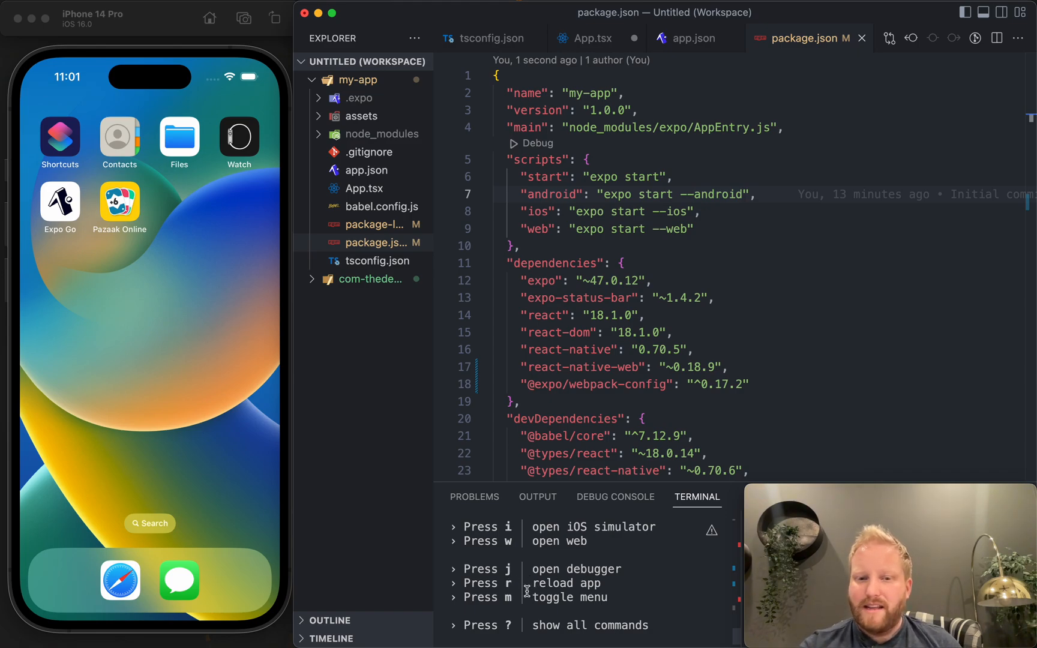
Scroll the Expo terminal down to the interactive command menu
scroll("down", 3)
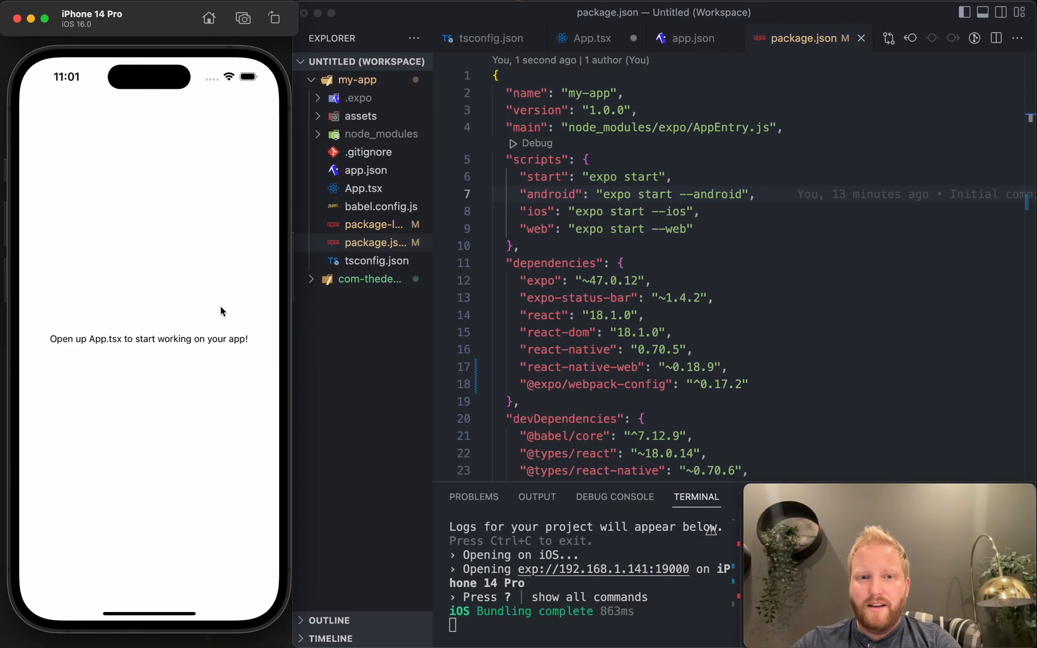
mouse_move(522, 454)
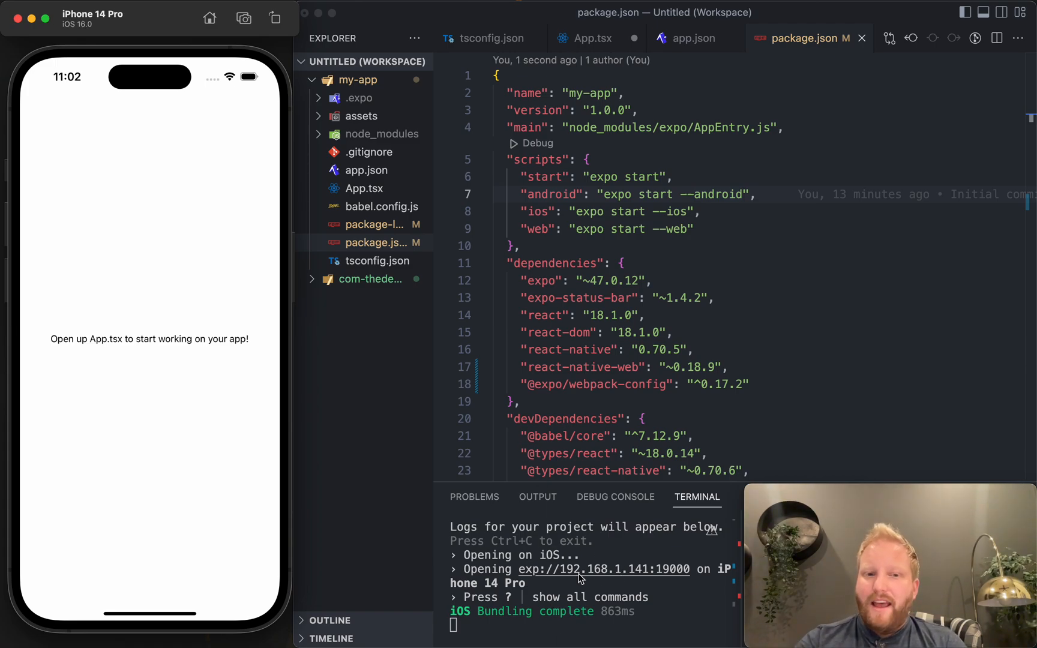
mouse_move(167, 228)
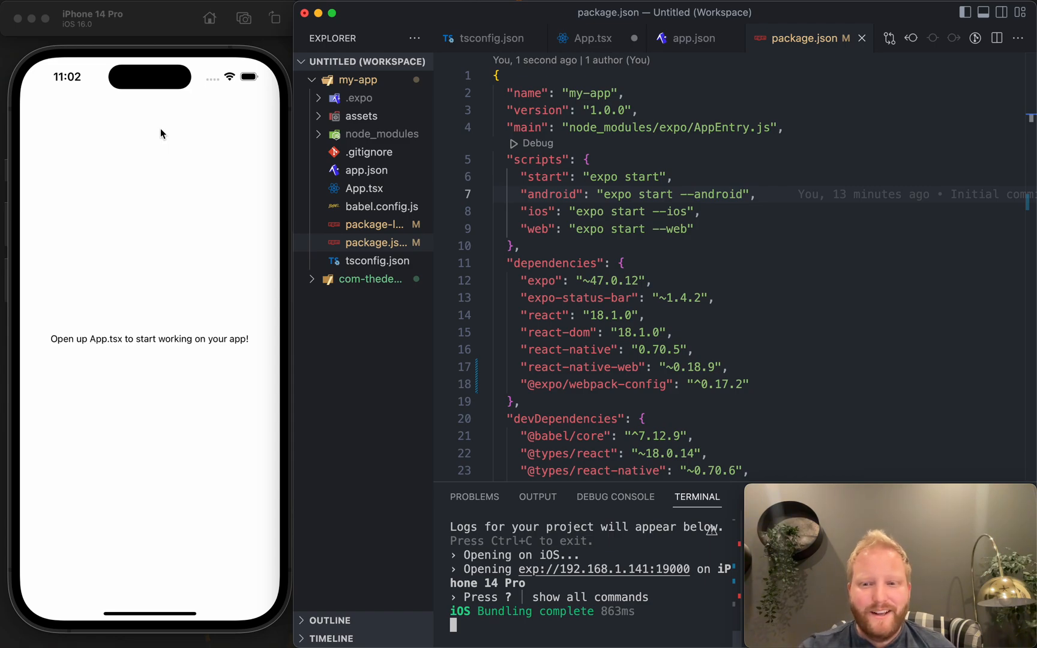
mouse_move(193, 188)
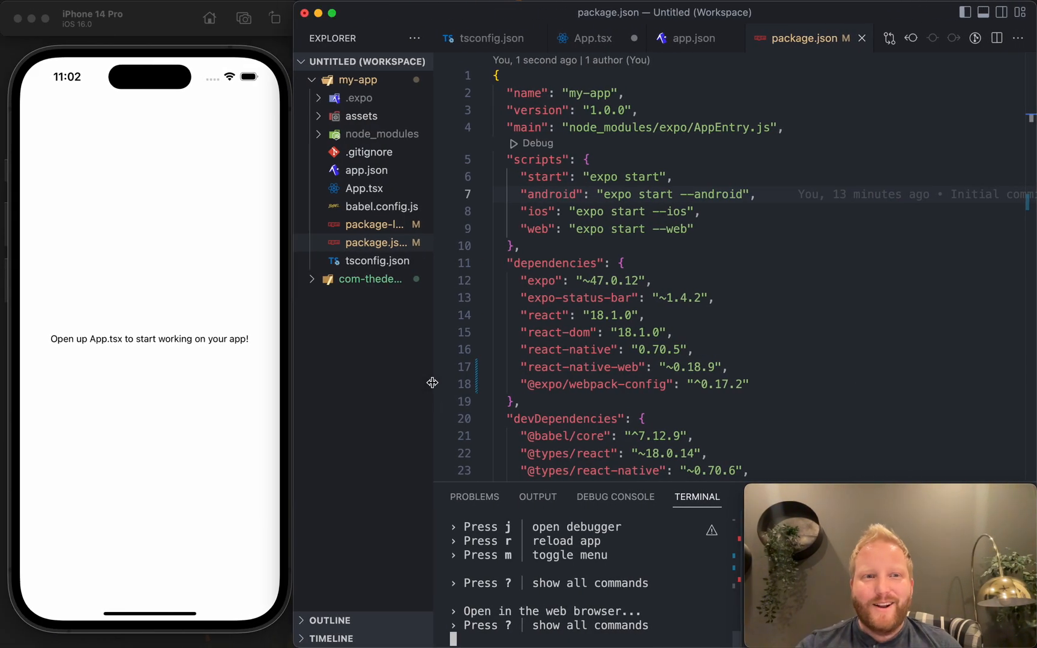
mouse_move(121, 361)
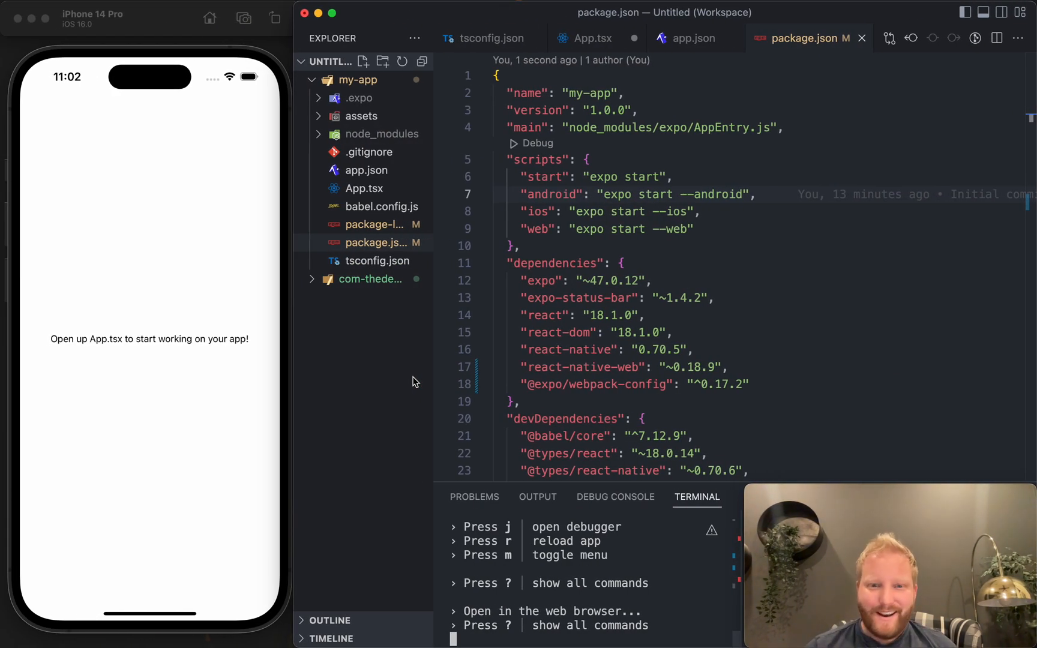
Open the App.tsx source file showing the starter Text component
left_click(589, 37)
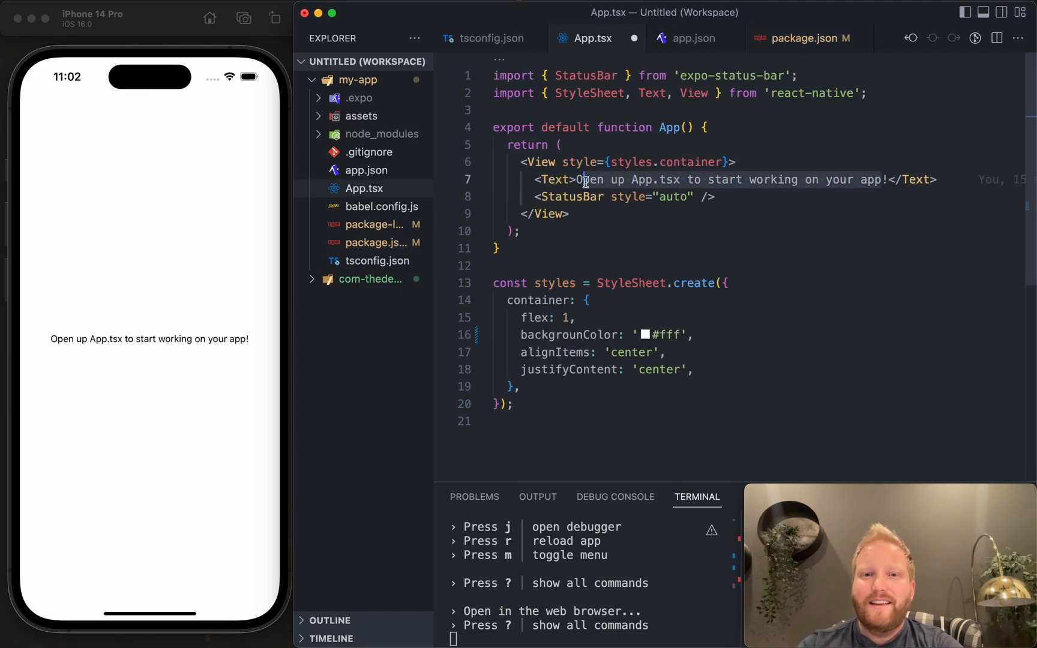
Replace the App.tsx Text content with 'Hello from the dev environment!'
type("Hello from the dev environment!</Text>")
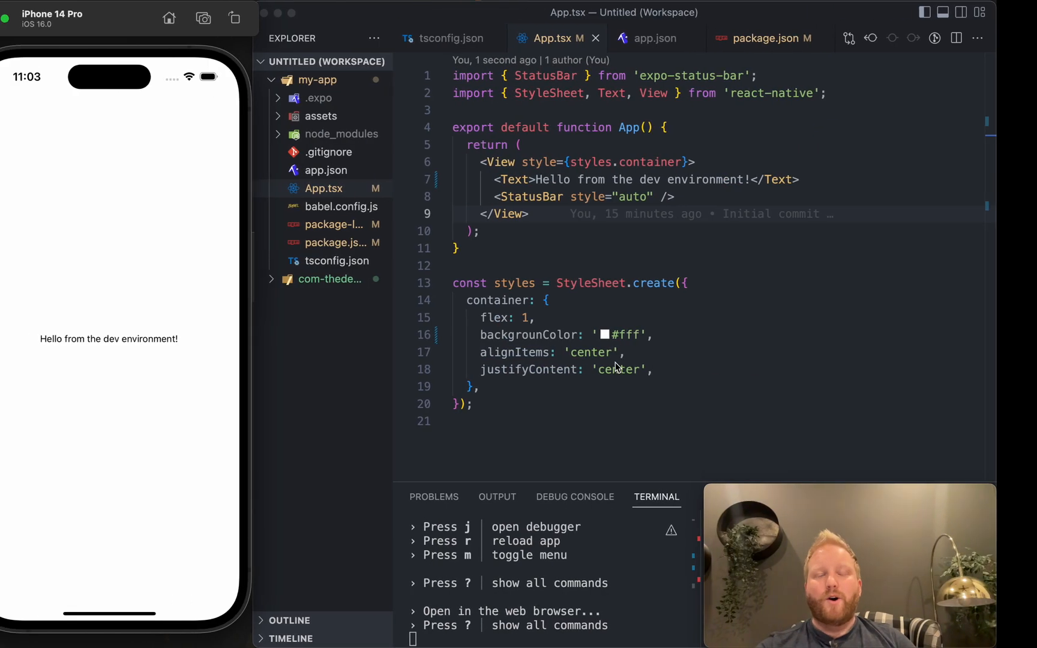
mouse_move(615, 368)
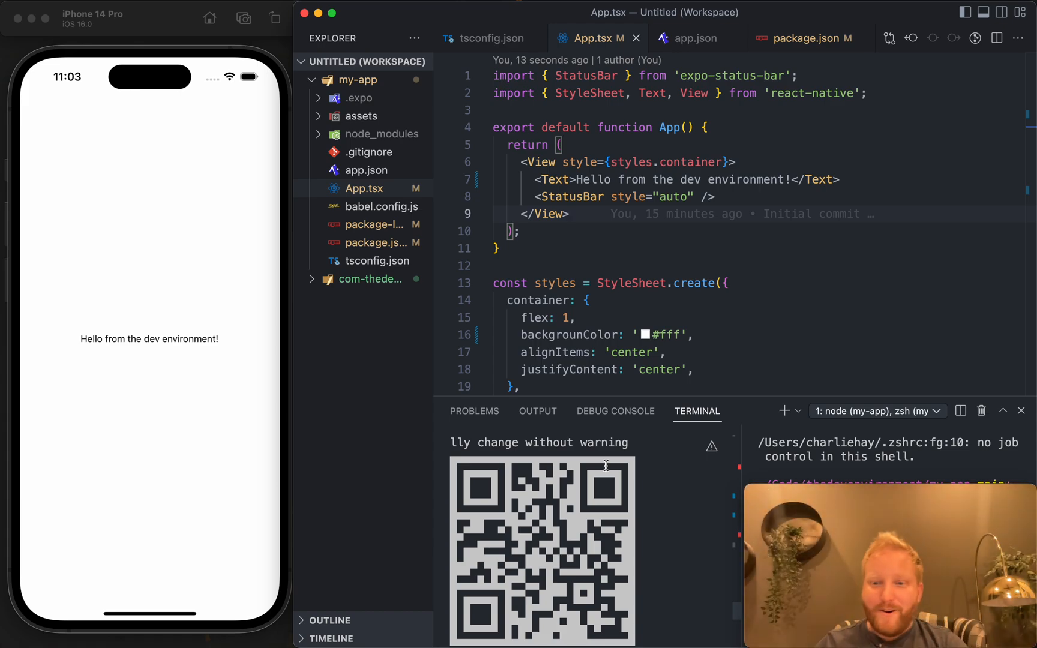
mouse_move(104, 369)
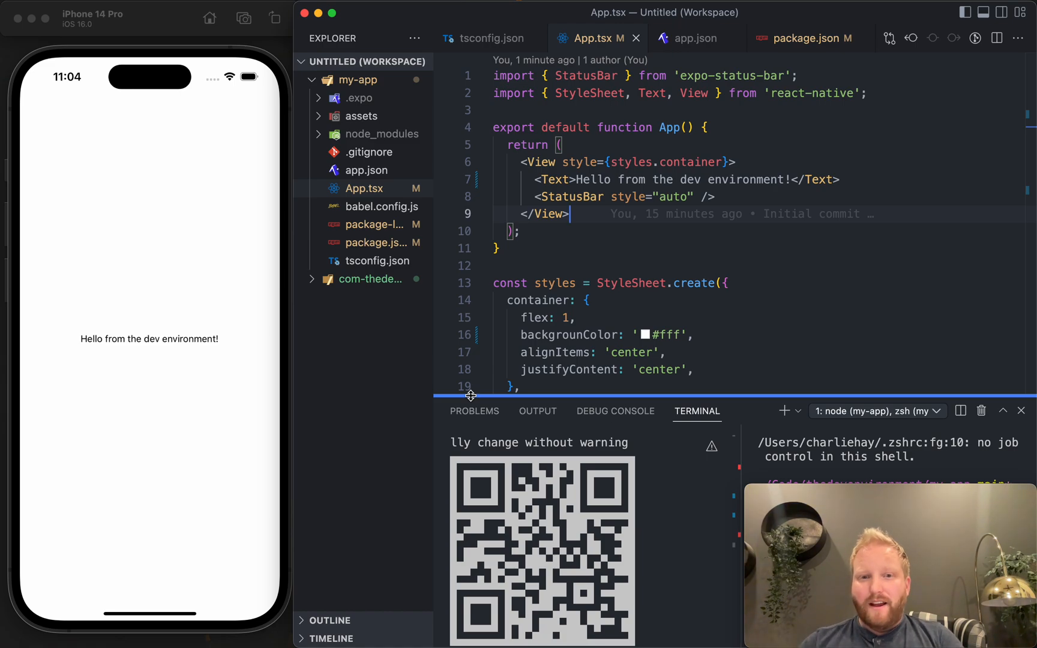
mouse_move(573, 333)
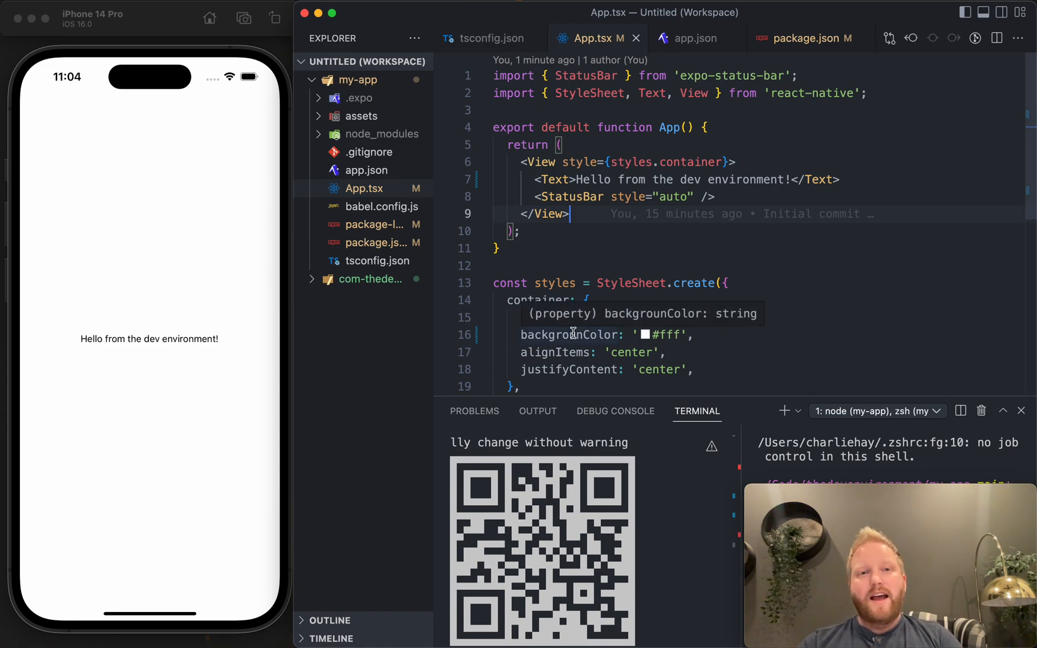